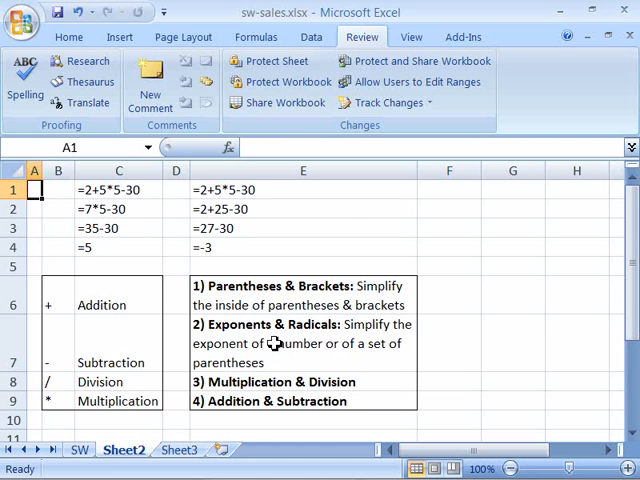
mouse_move(292, 360)
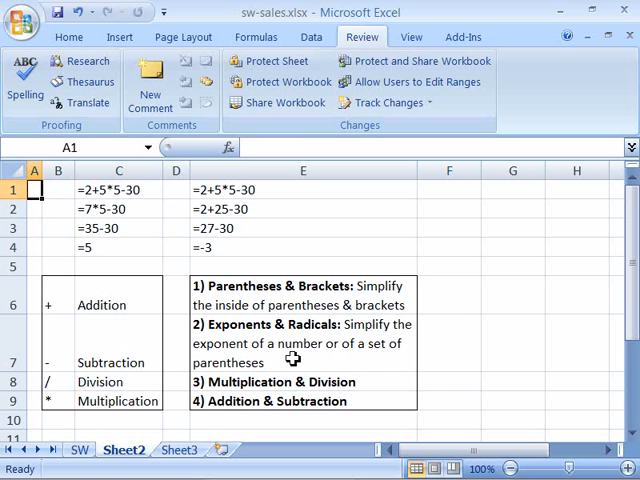
mouse_move(318, 356)
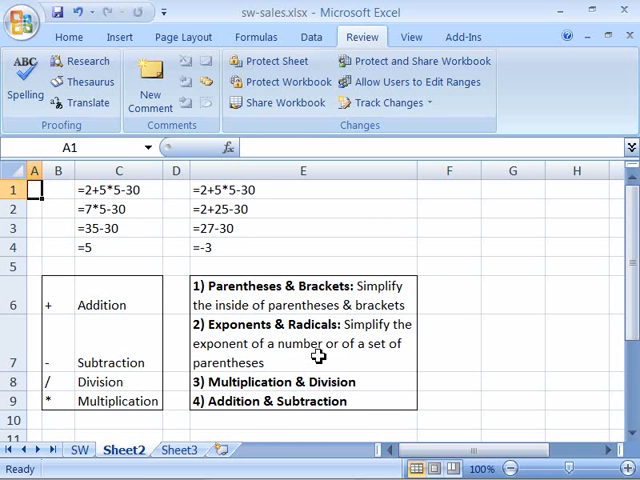
mouse_move(284, 358)
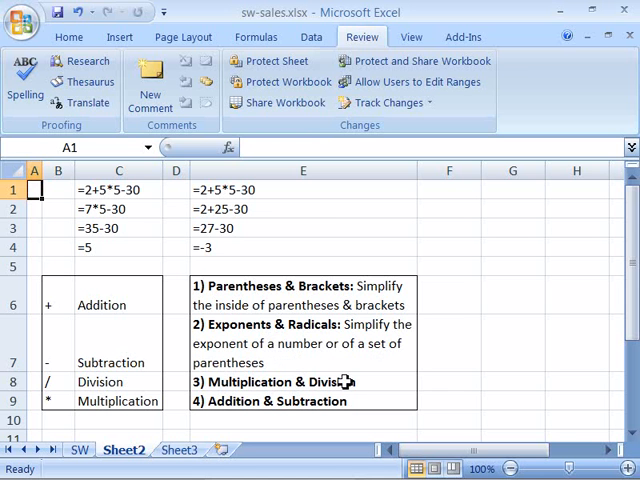
mouse_move(376, 384)
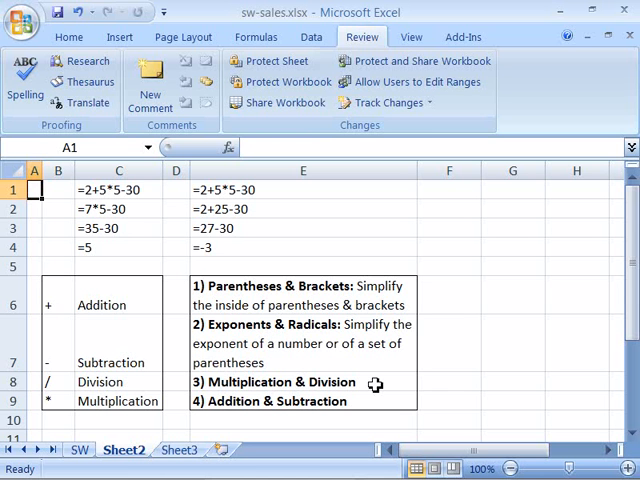
mouse_move(366, 404)
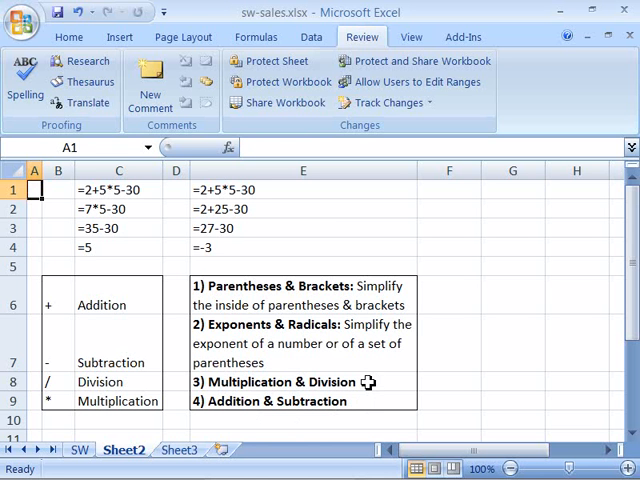
mouse_move(368, 402)
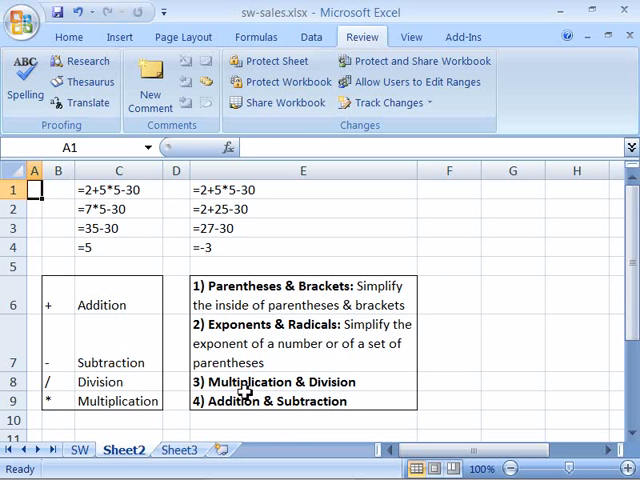
mouse_move(128, 208)
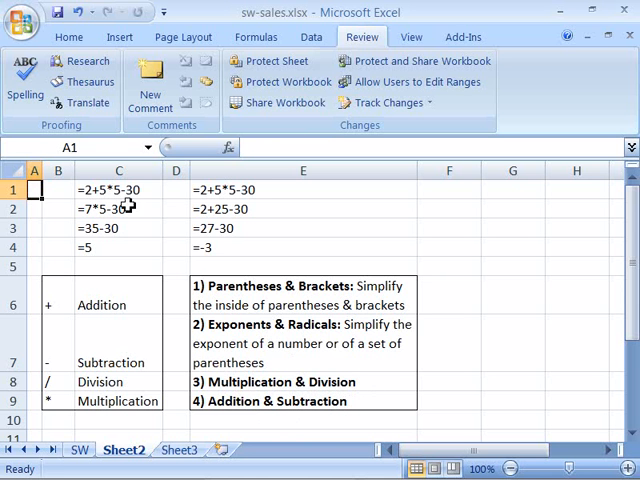
left_click(118, 188)
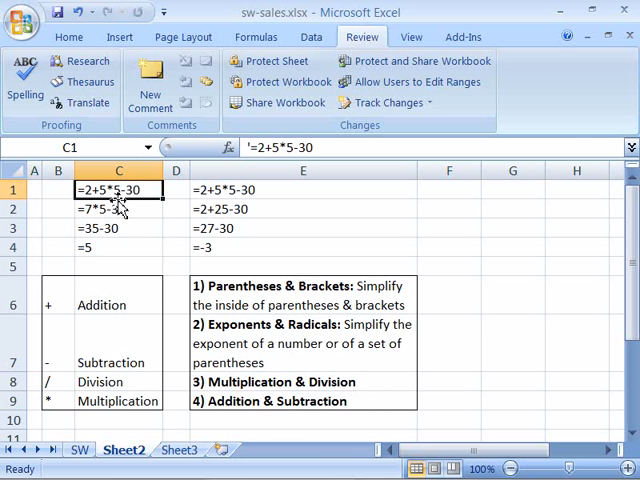
mouse_move(144, 204)
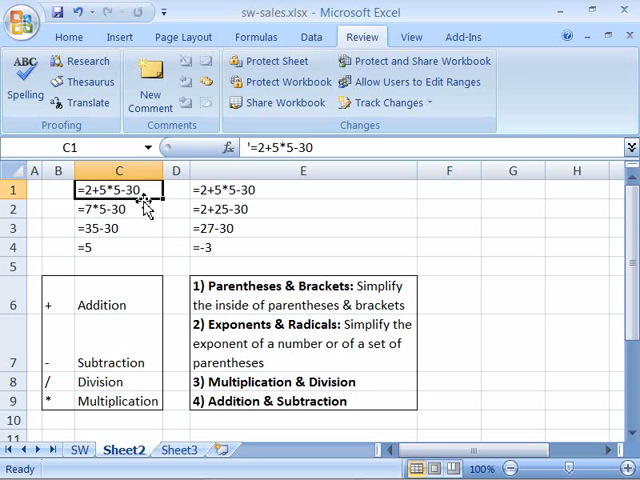
mouse_move(156, 190)
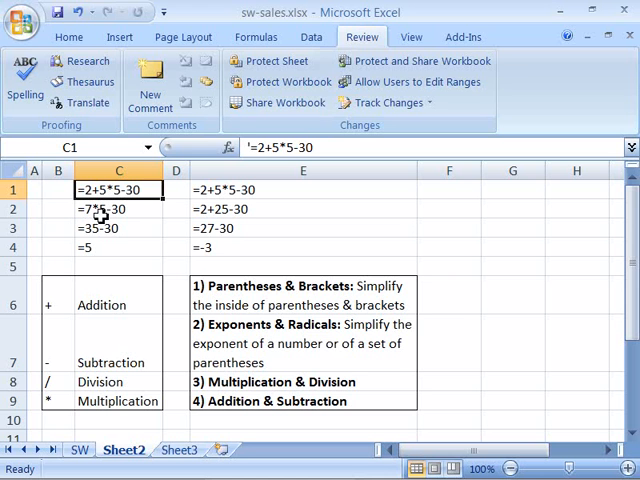
mouse_move(104, 238)
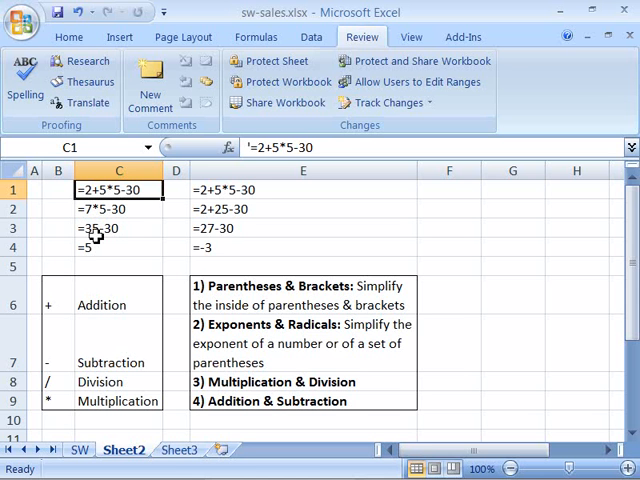
mouse_move(128, 232)
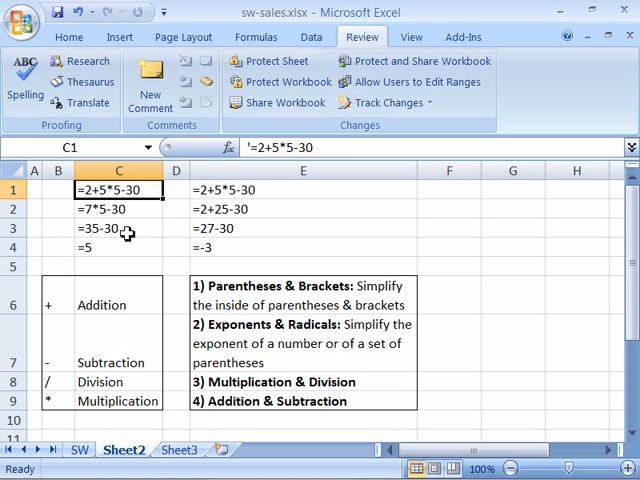
mouse_move(96, 232)
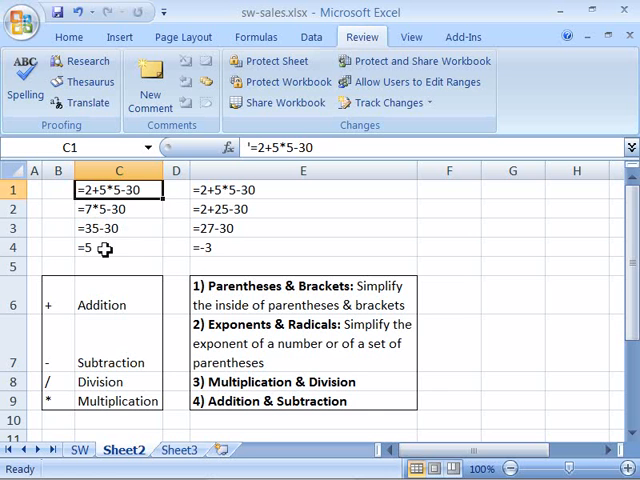
left_click(118, 246)
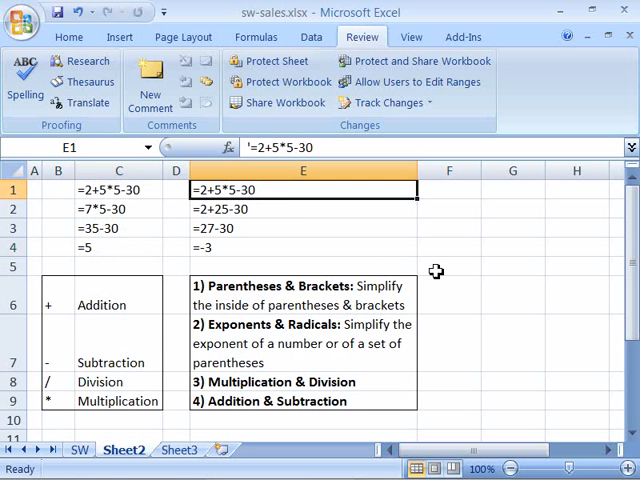
mouse_move(460, 268)
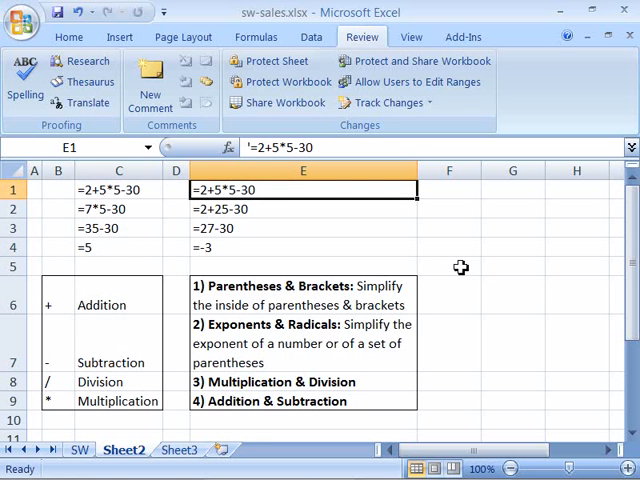
mouse_move(252, 210)
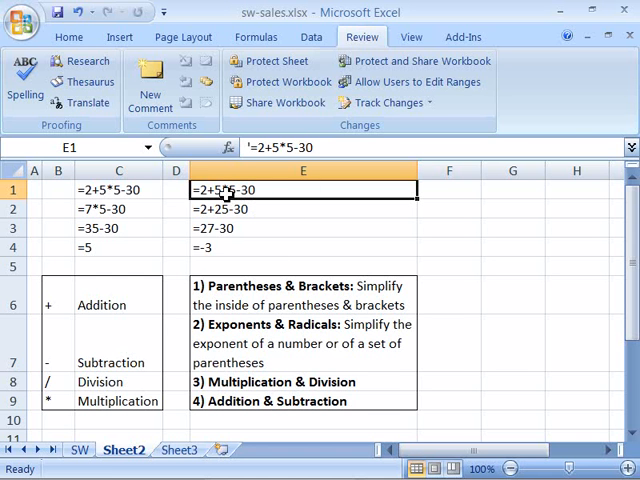
mouse_move(290, 398)
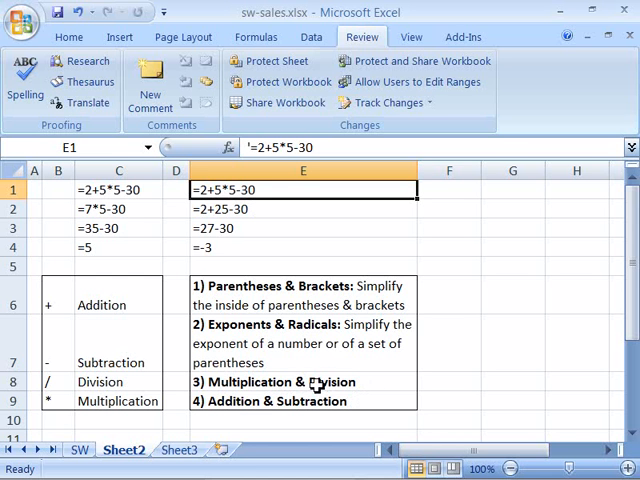
mouse_move(304, 410)
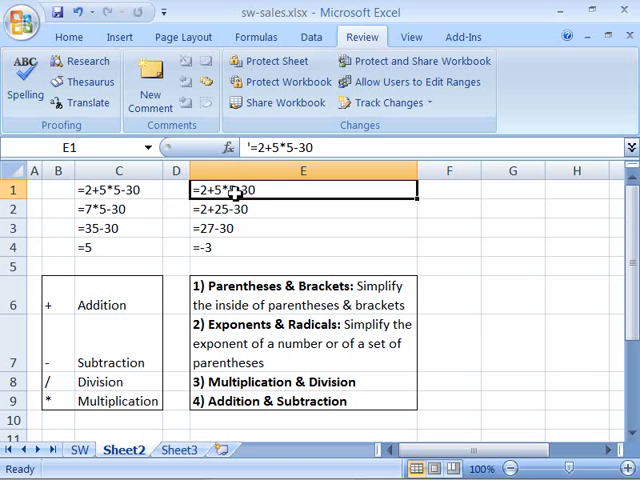
mouse_move(200, 212)
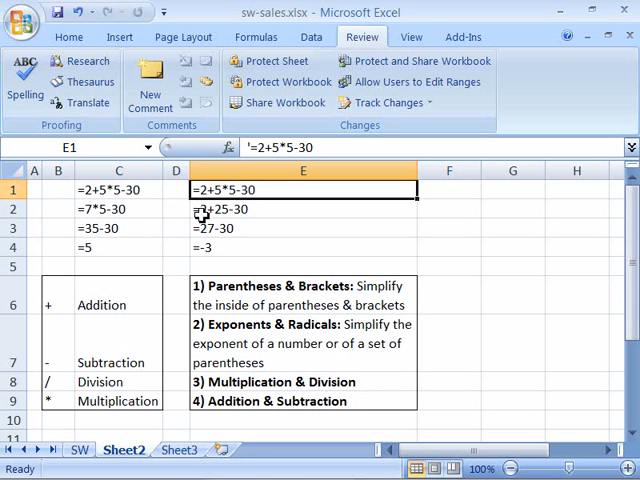
mouse_move(246, 212)
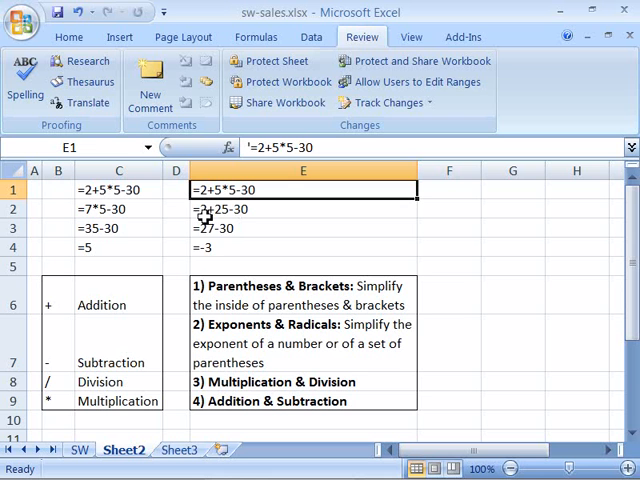
mouse_move(210, 232)
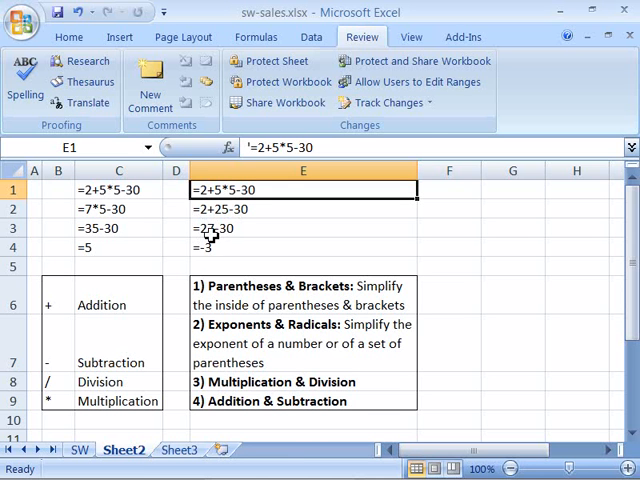
mouse_move(216, 232)
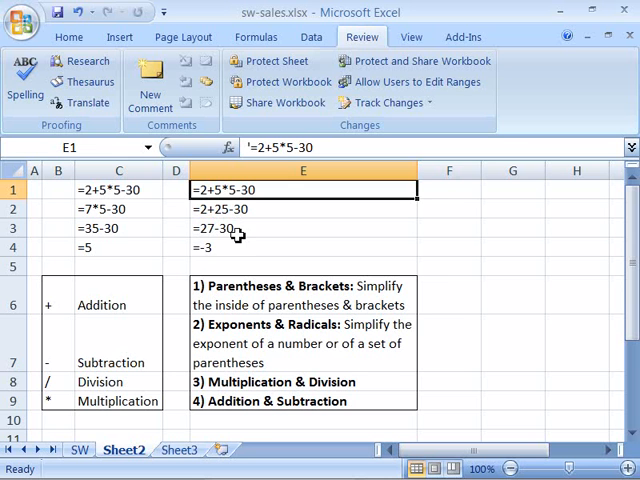
mouse_move(226, 248)
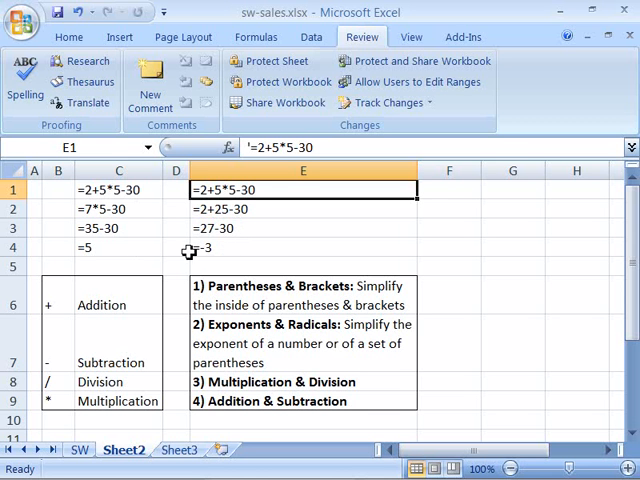
mouse_move(268, 224)
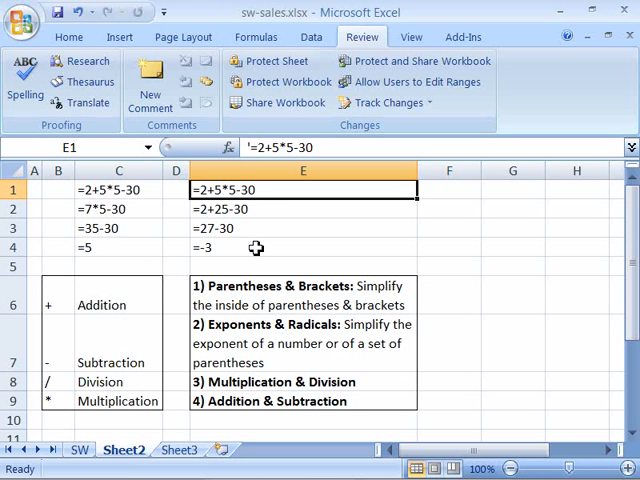
mouse_move(368, 266)
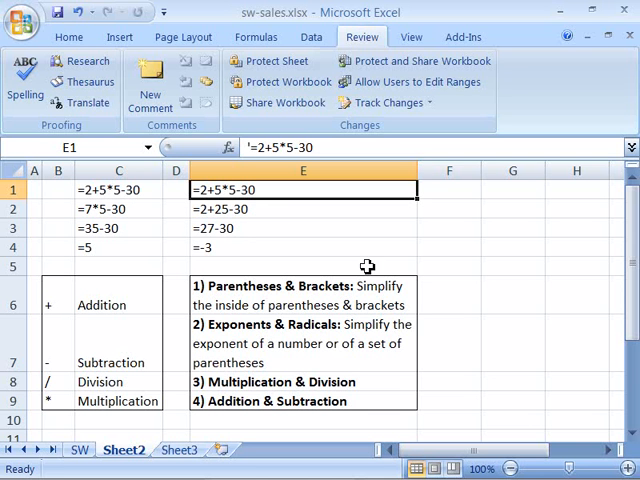
mouse_move(384, 296)
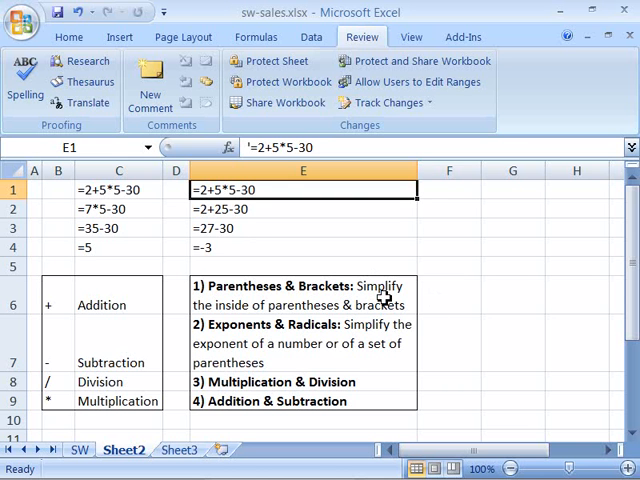
mouse_move(388, 304)
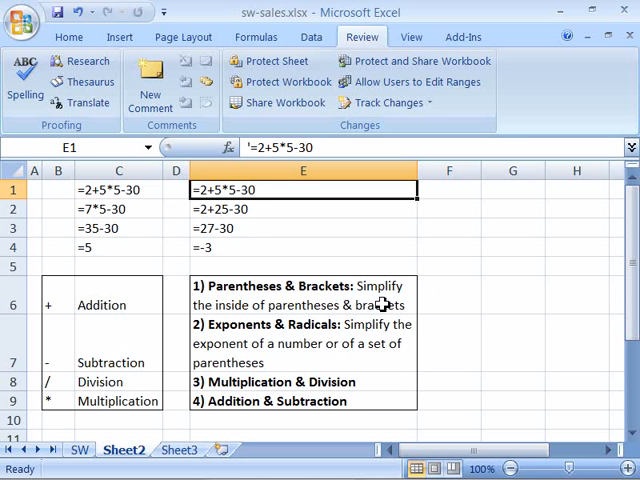
mouse_move(244, 342)
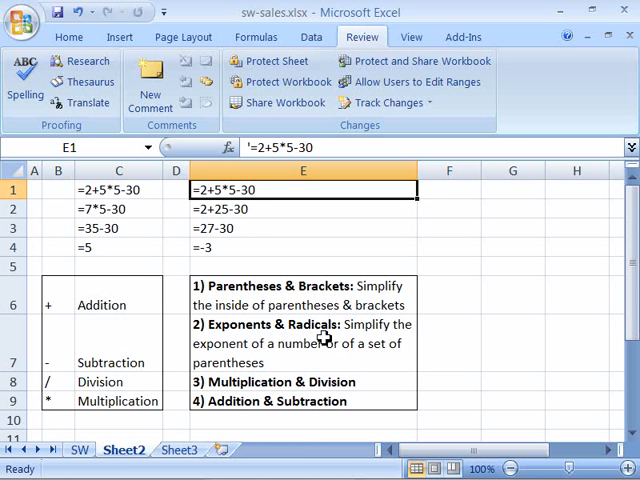
mouse_move(290, 360)
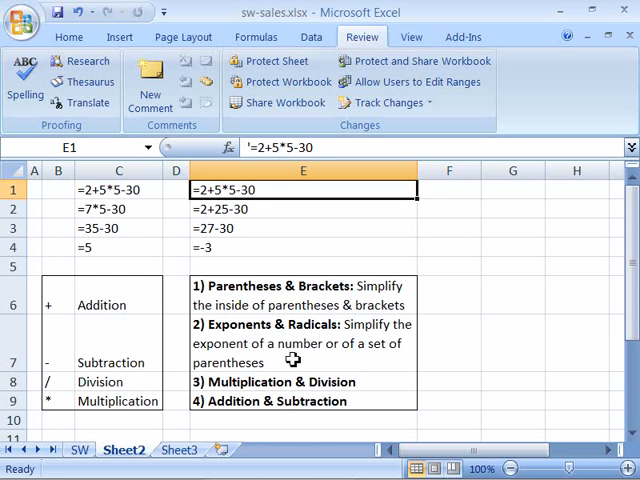
mouse_move(336, 356)
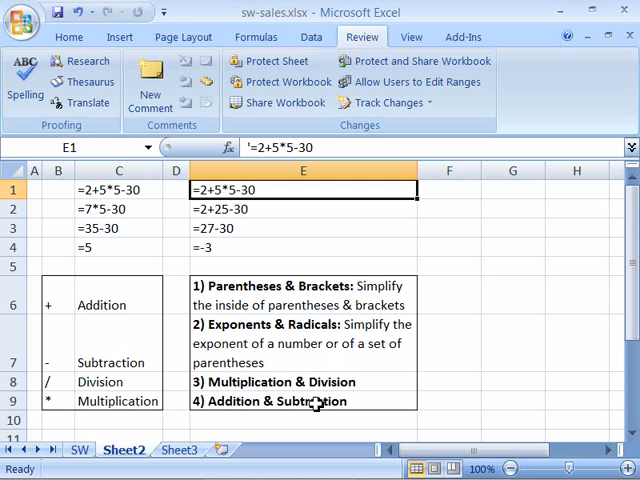
mouse_move(348, 382)
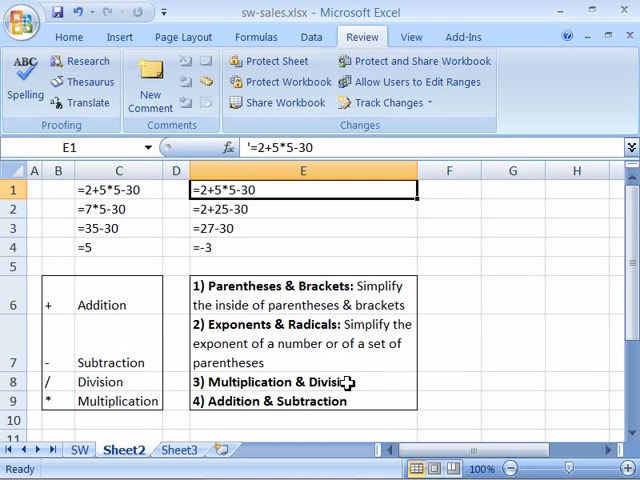
mouse_move(340, 402)
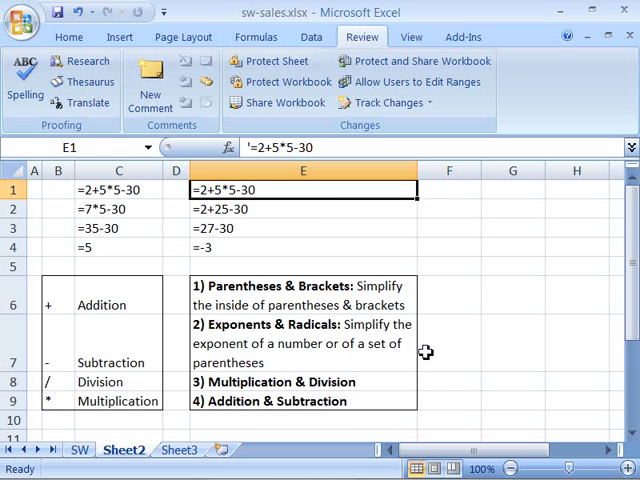
mouse_move(284, 260)
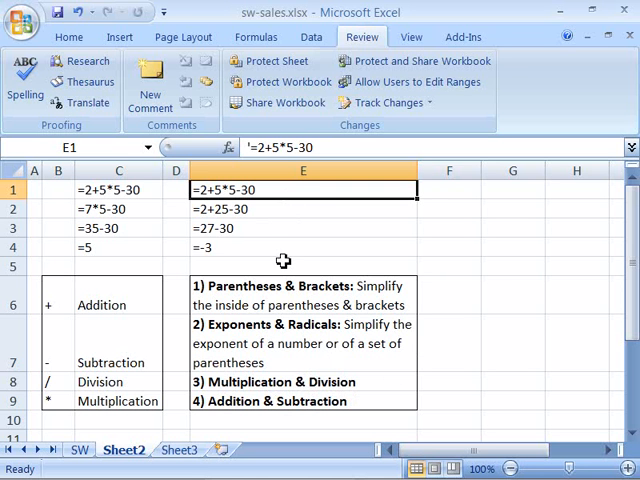
mouse_move(512, 276)
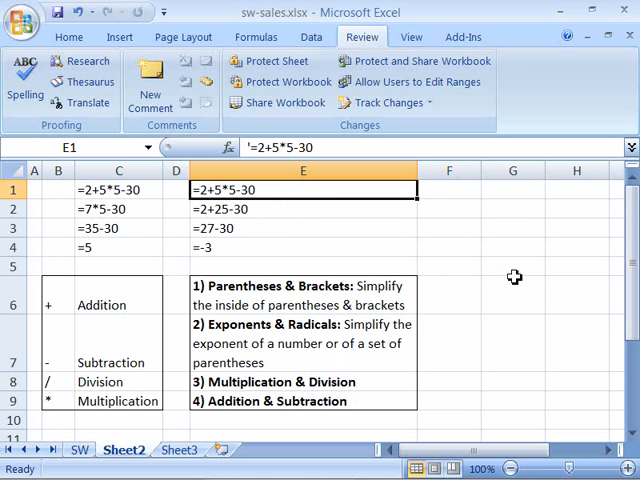